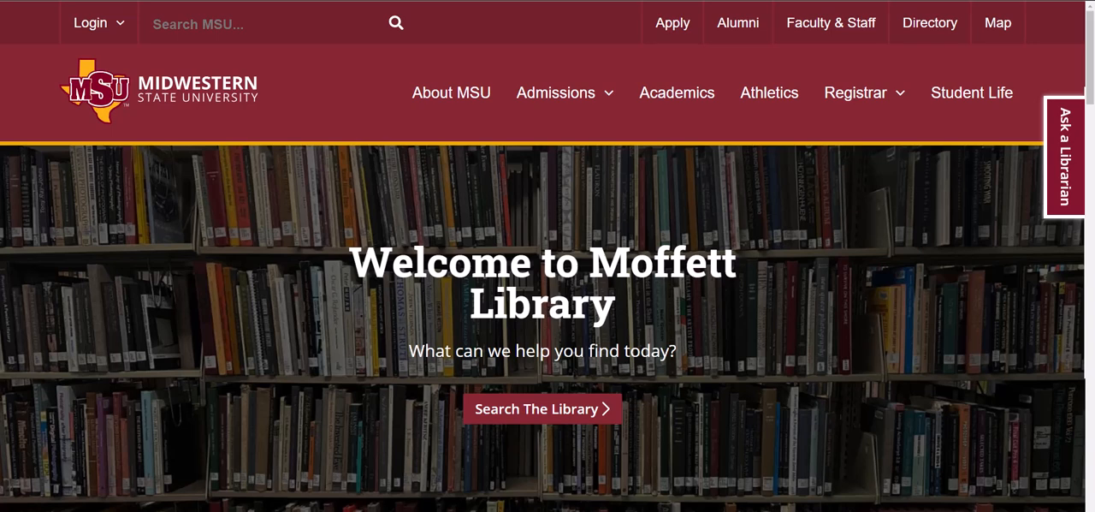
pyautogui.moveTo(101, 38)
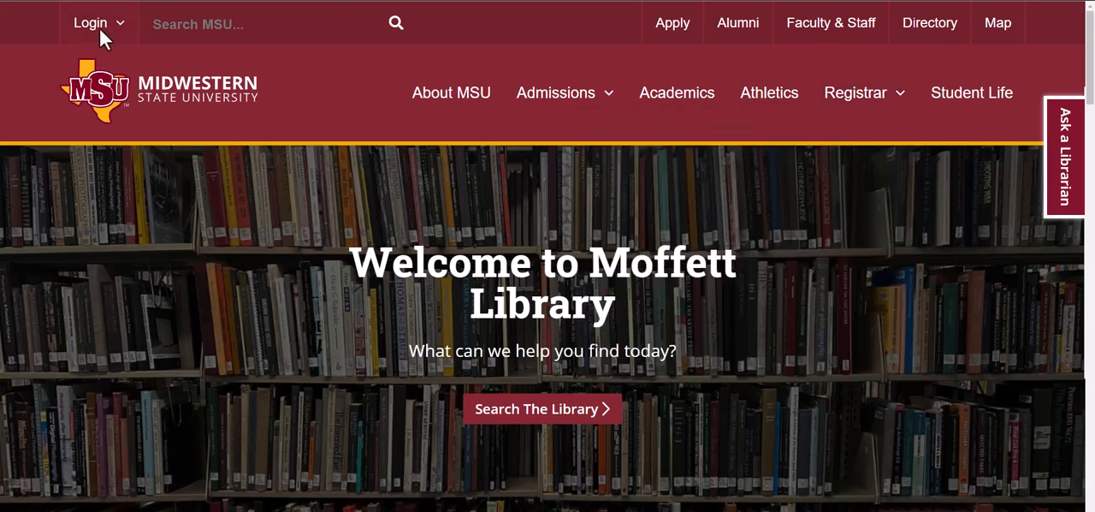
pyautogui.moveTo(688, 288)
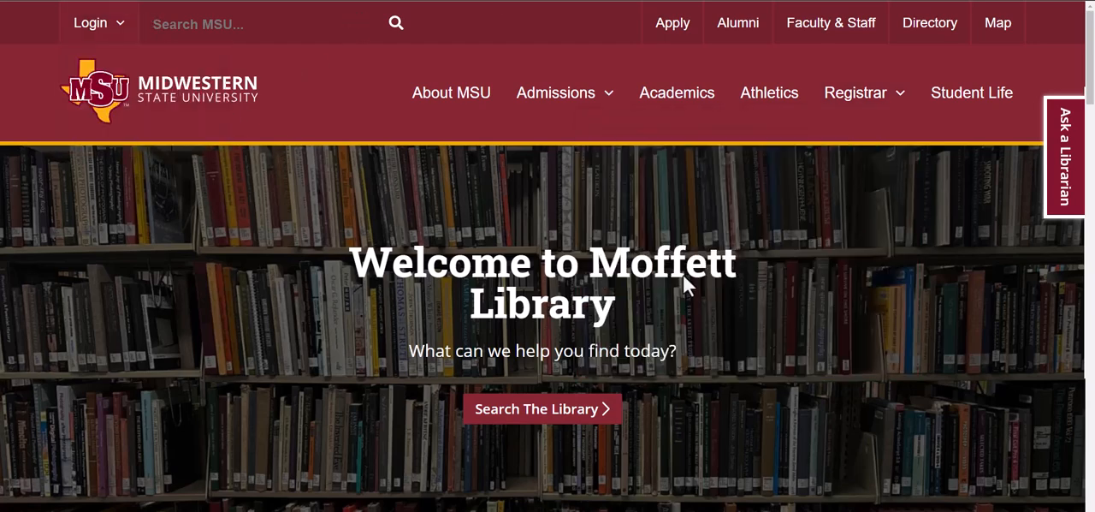
# - Scroll the library home page down to the Research Tools links with Journal Search
pyautogui.scroll(-3)
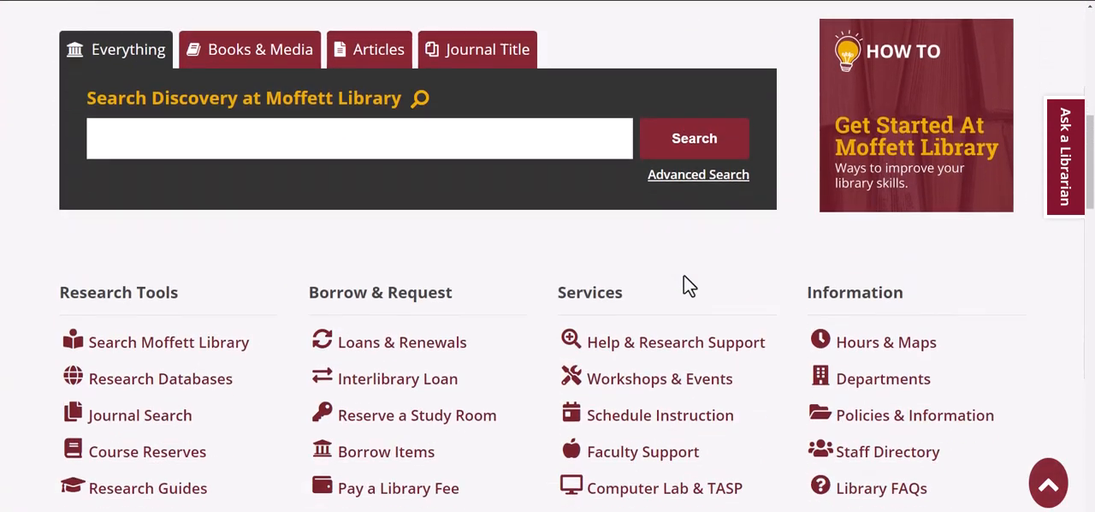
pyautogui.scroll(-3)
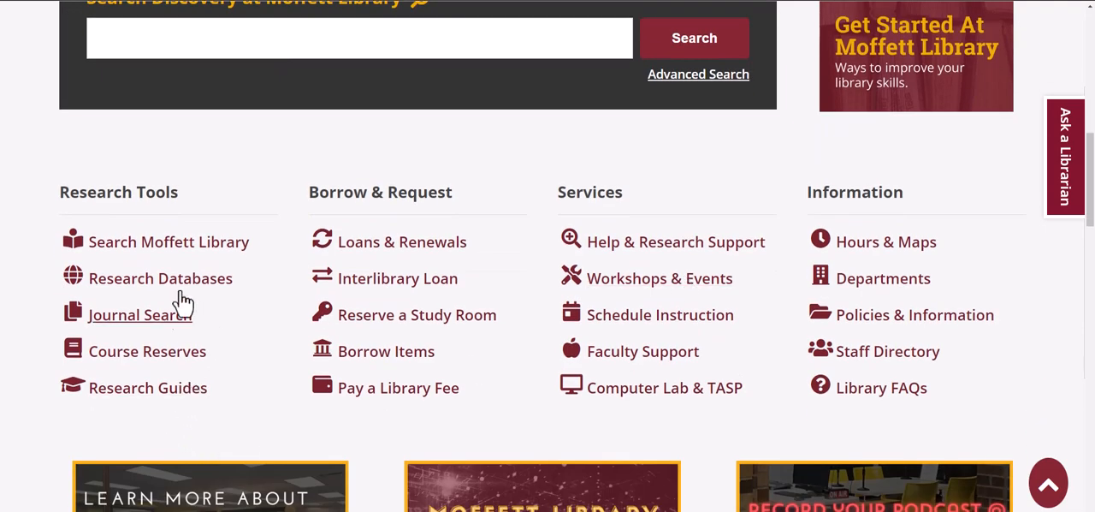
# - Search journals for 'popu' and review Popular Mechanics' full-text collections and coverage dates
pyautogui.click(133, 315)
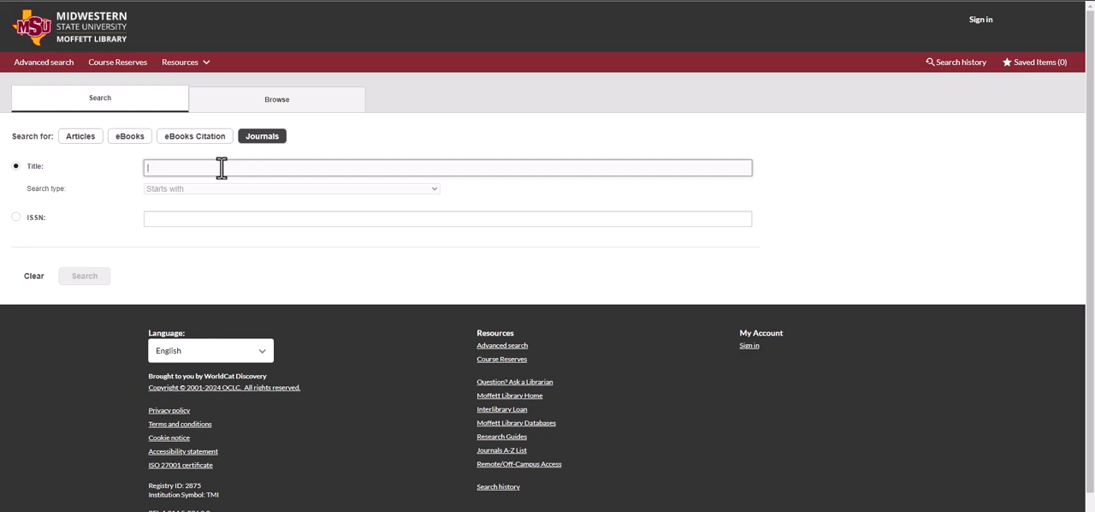
pyautogui.write('popu')
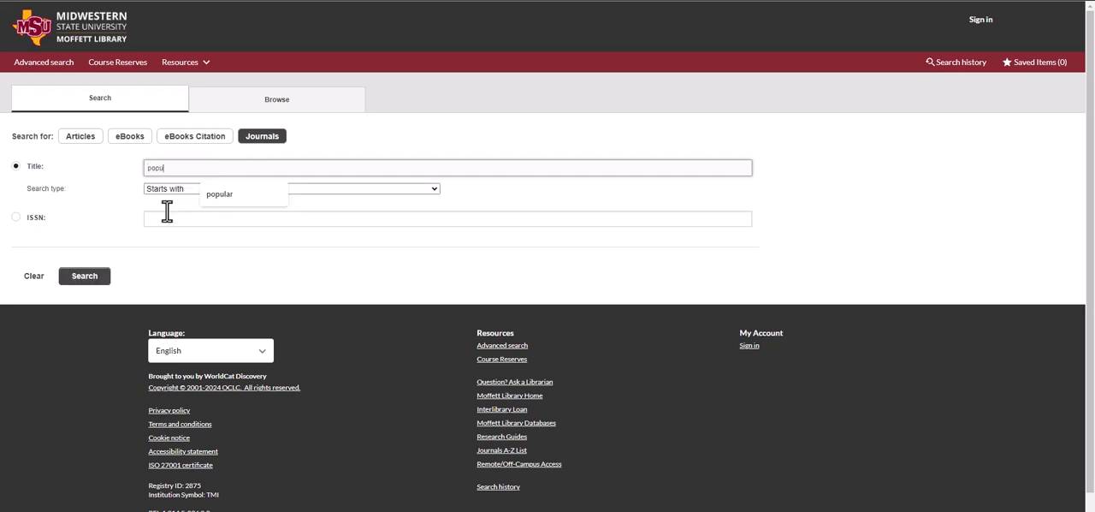
pyautogui.click(84, 275)
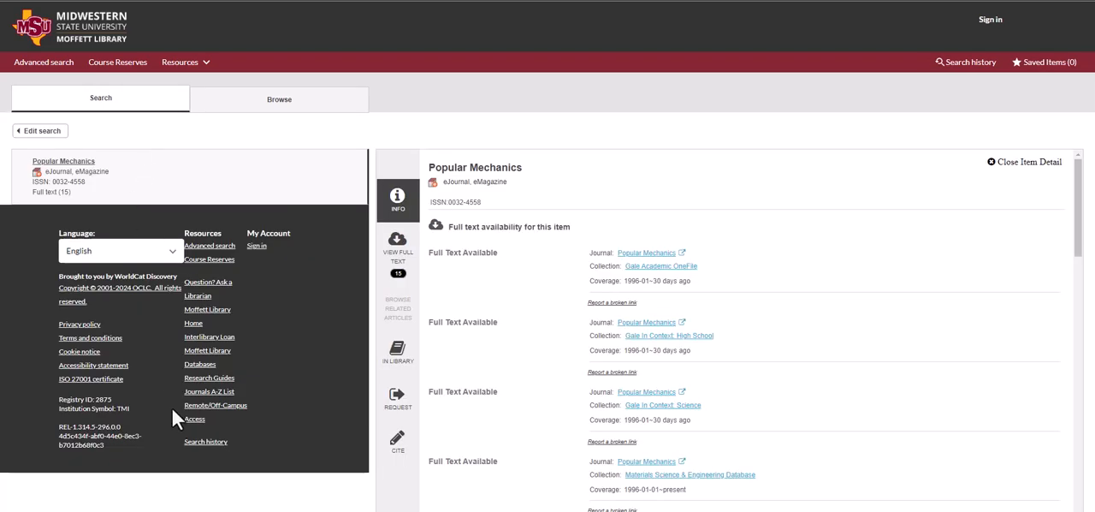
pyautogui.moveTo(732, 175)
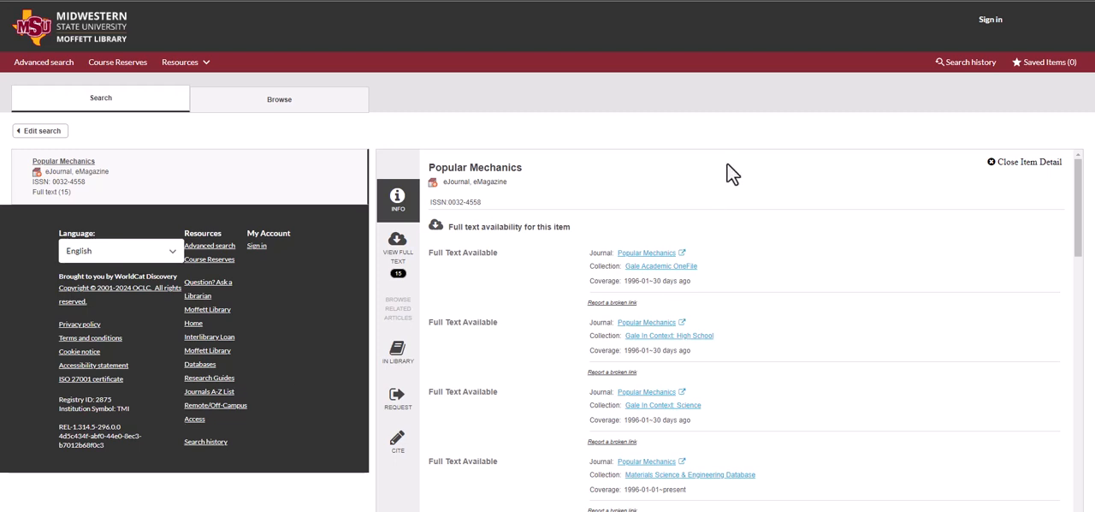
pyautogui.moveTo(787, 236)
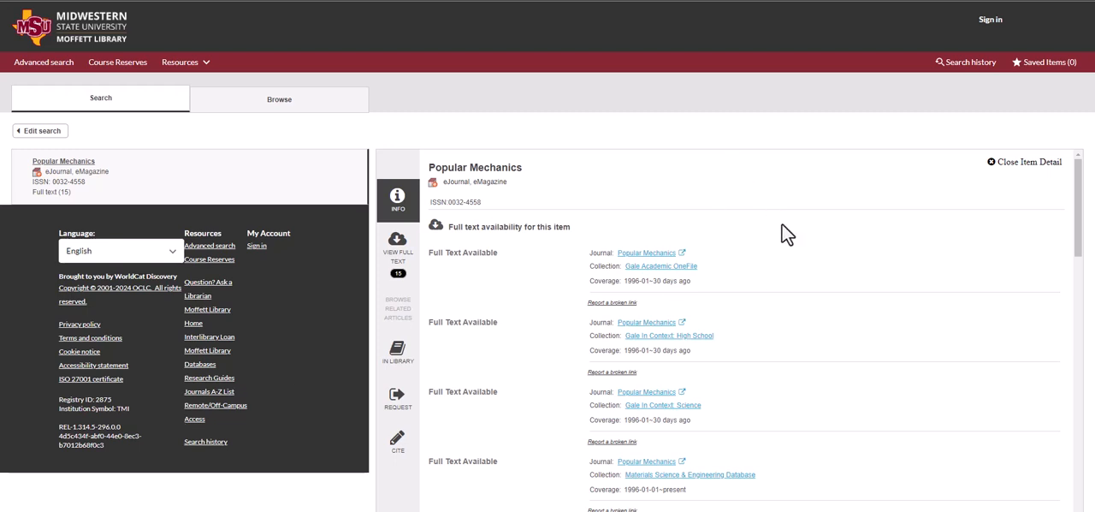
pyautogui.scroll(-3)
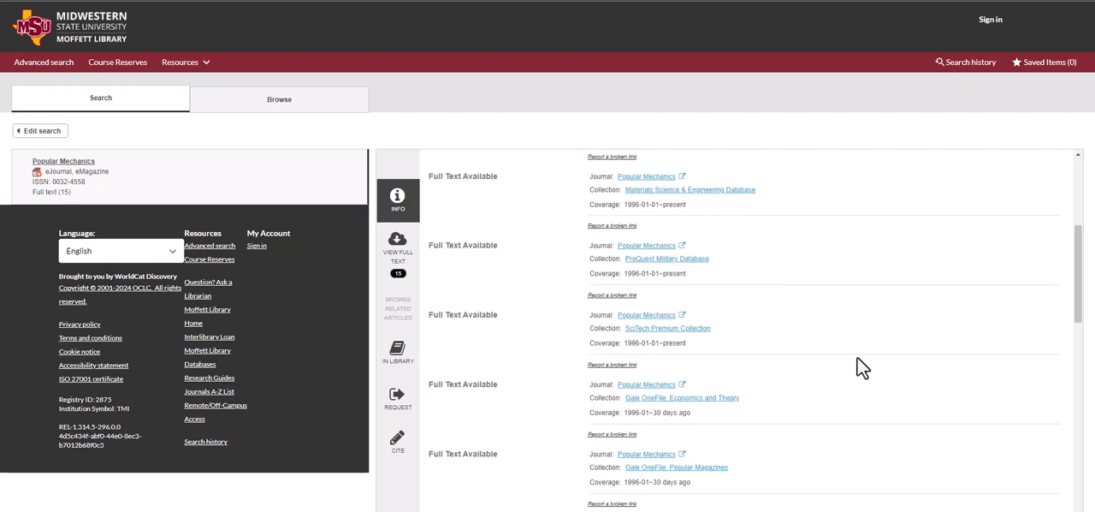
pyautogui.moveTo(615, 431)
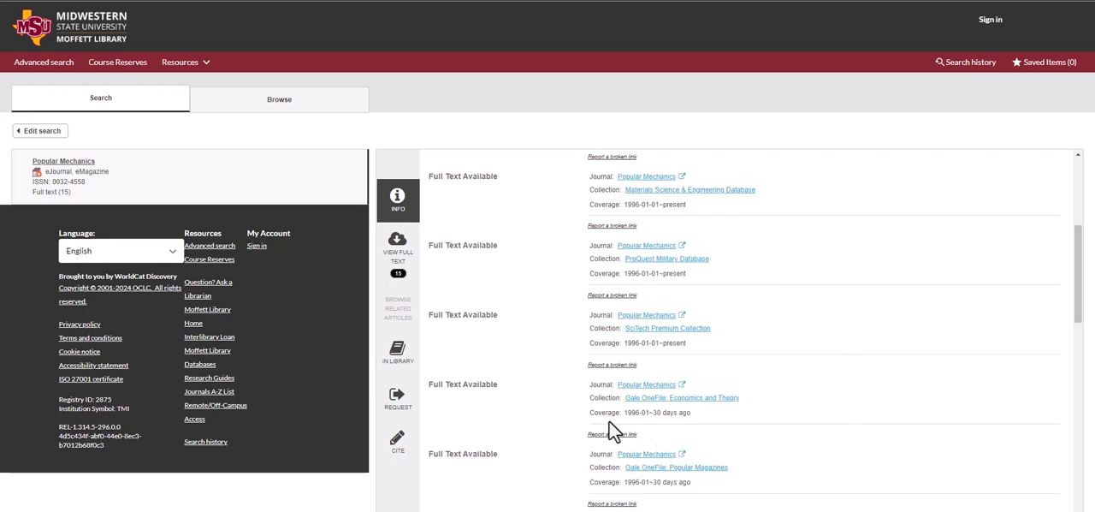
pyautogui.moveTo(698, 168)
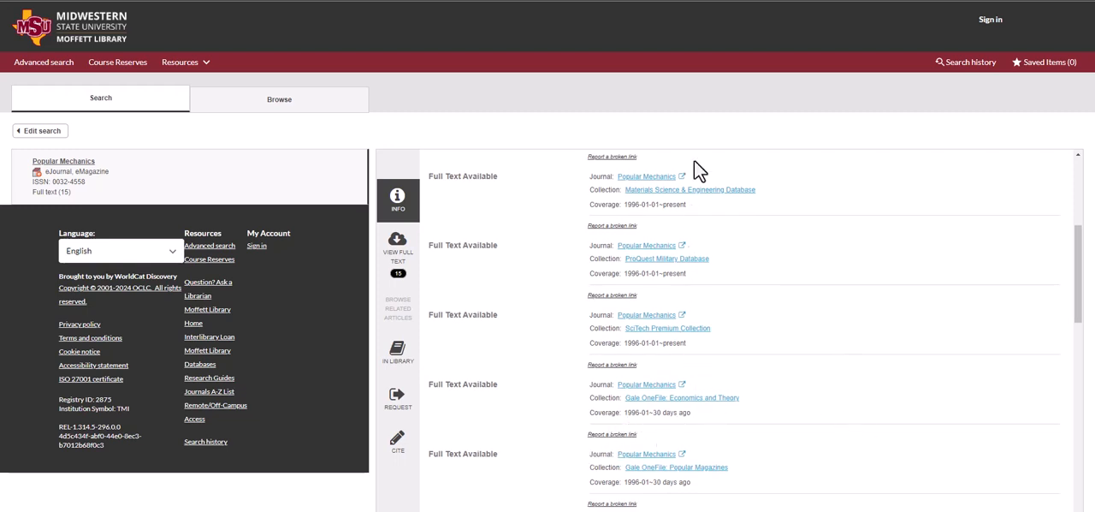
# - In Gale Academic OneFile, list the 39 articles of Popular Mechanics September 1, 2017, Vol. 194, Issue 8
pyautogui.click(647, 384)
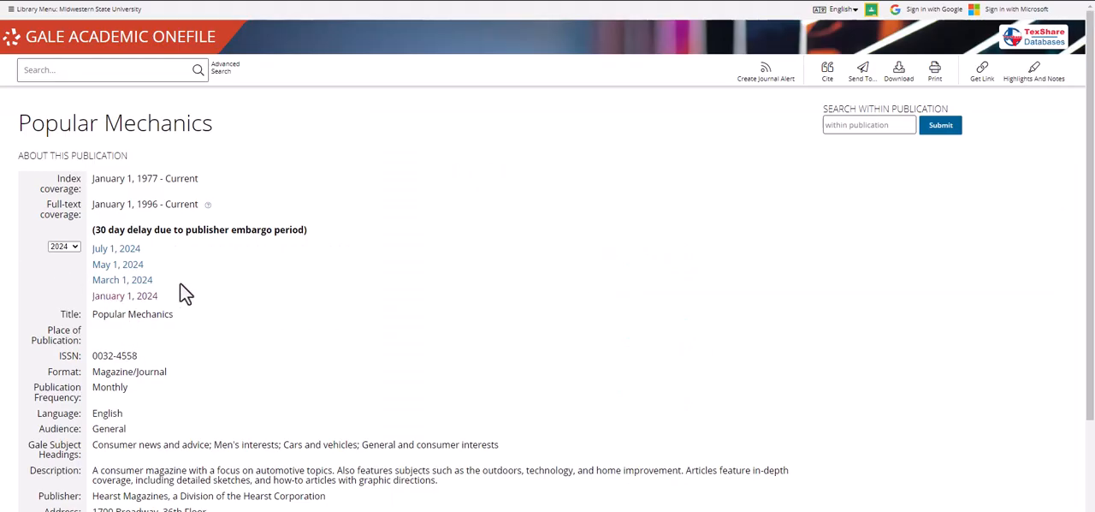
pyautogui.moveTo(230, 427)
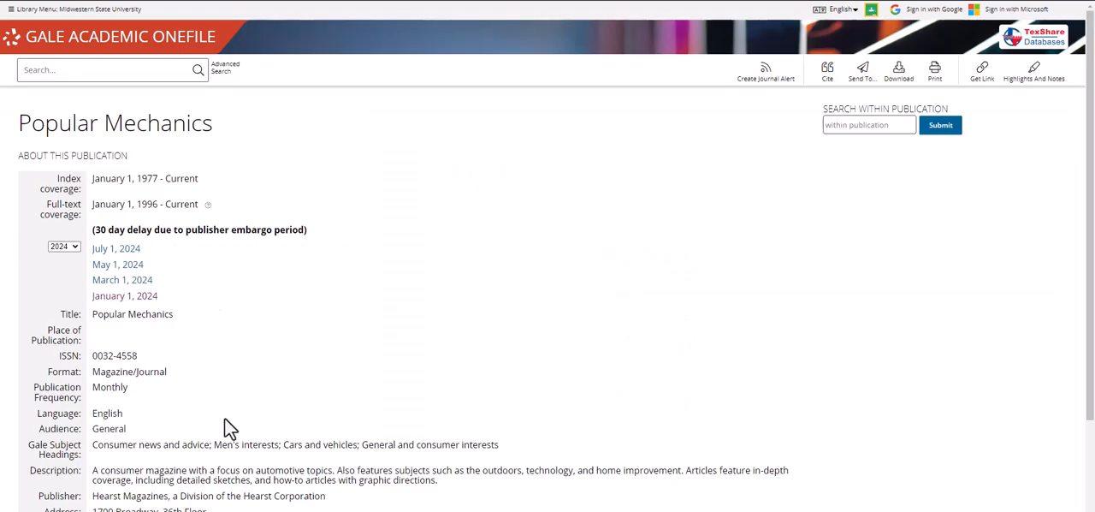
pyautogui.moveTo(100, 219)
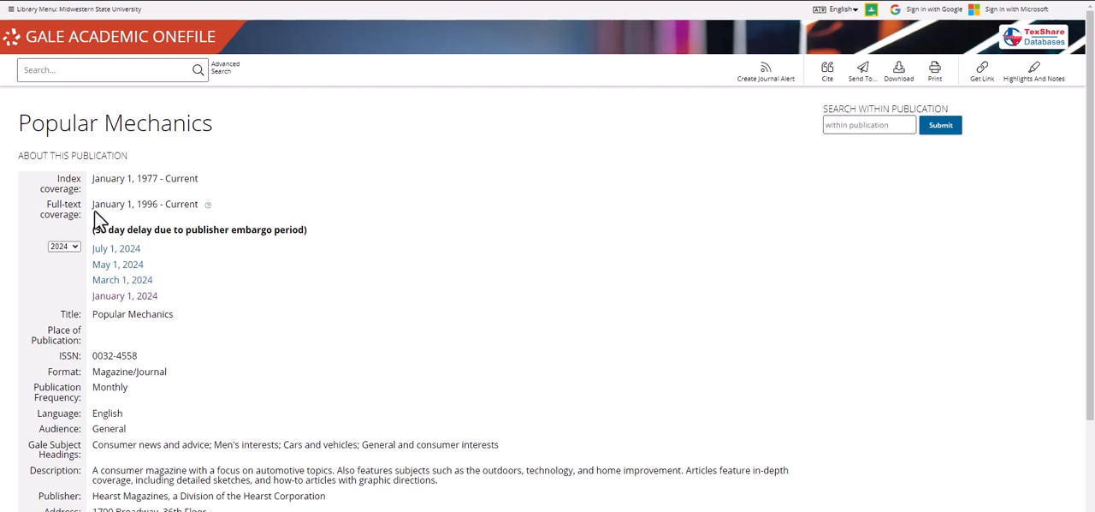
pyautogui.click(63, 246)
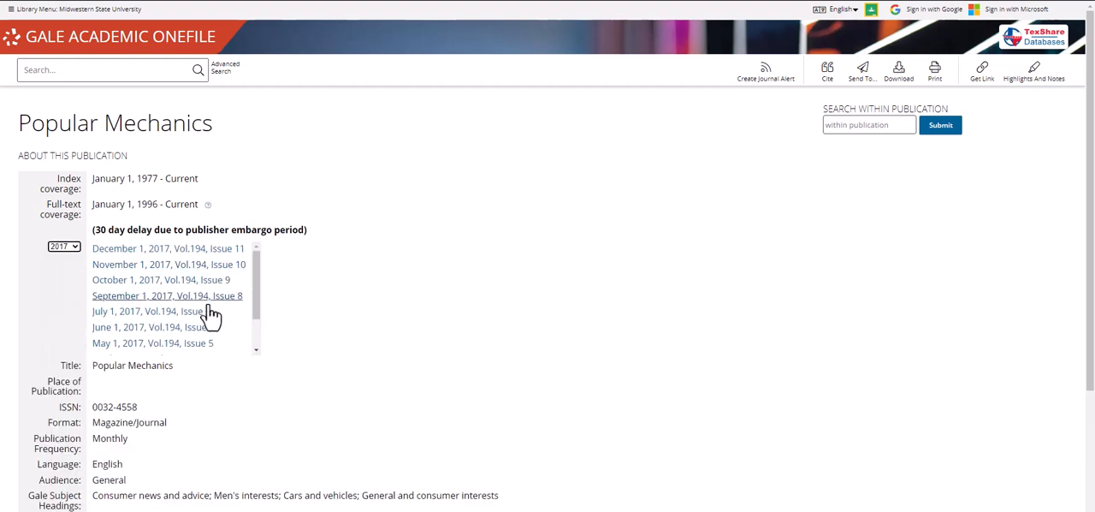
pyautogui.click(168, 294)
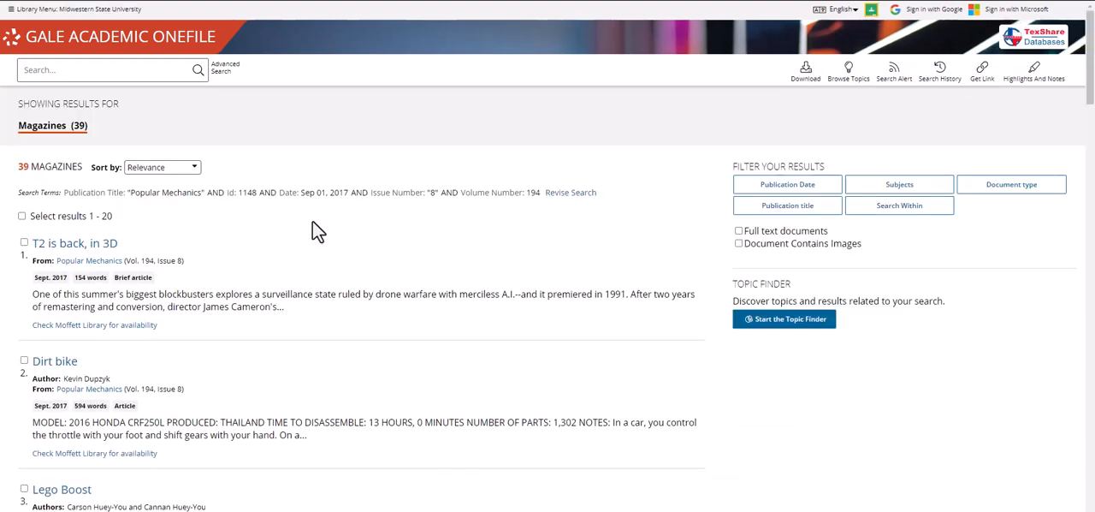
pyautogui.scroll(-3)
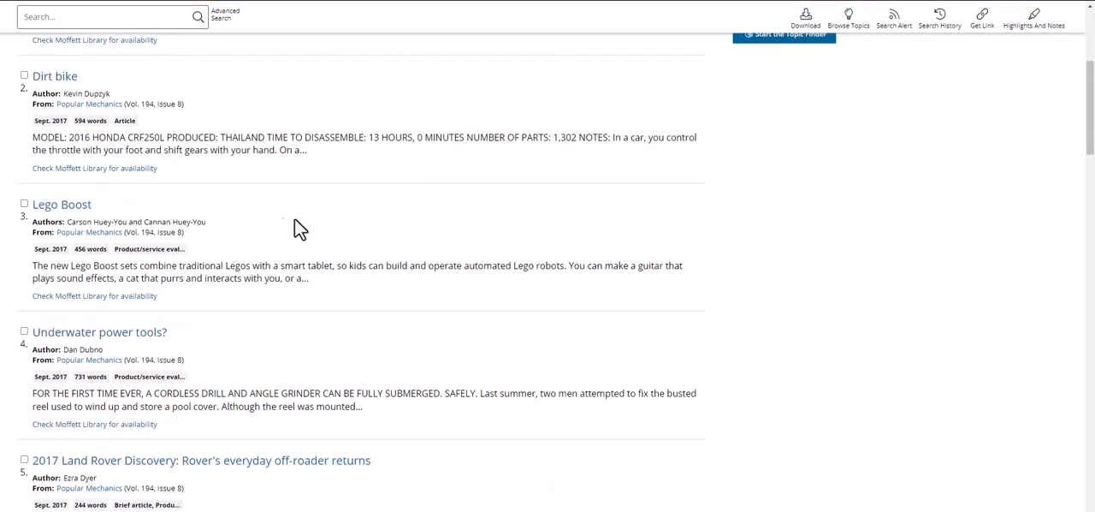
# - Read the full text of 'Underwater power tools?' and go back to the availability listing
pyautogui.click(99, 332)
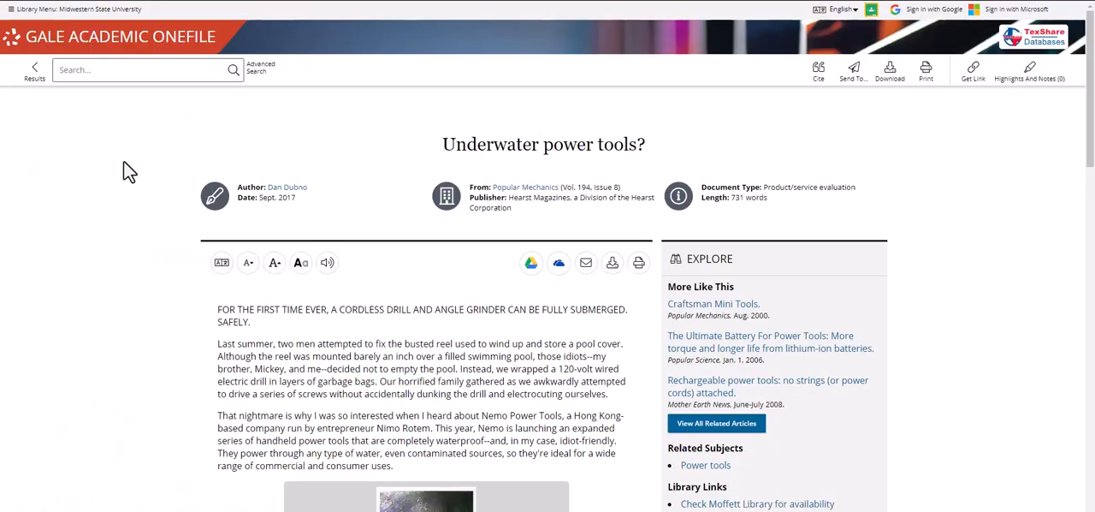
pyautogui.scroll(-3)
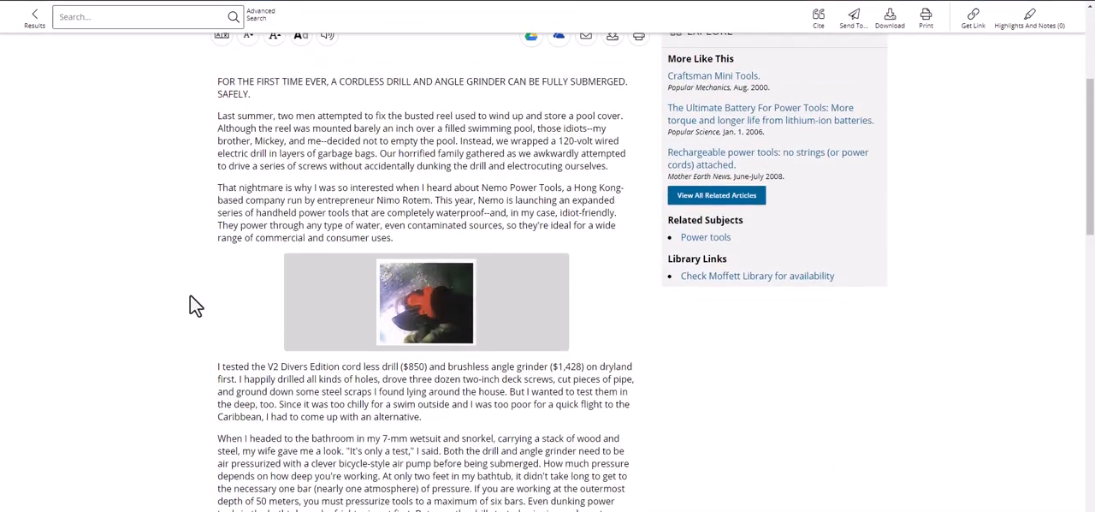
pyautogui.scroll(3)
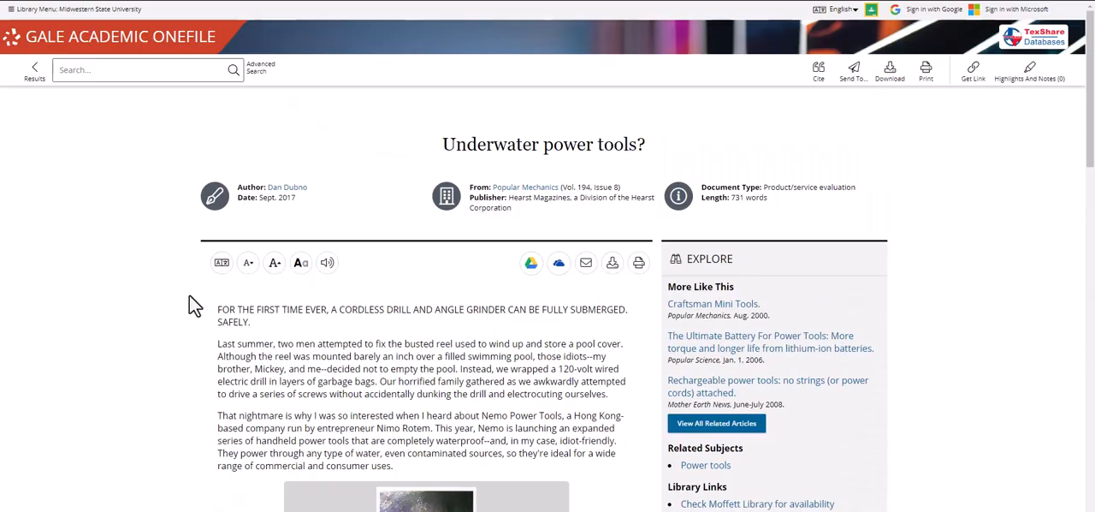
pyautogui.click(34, 70)
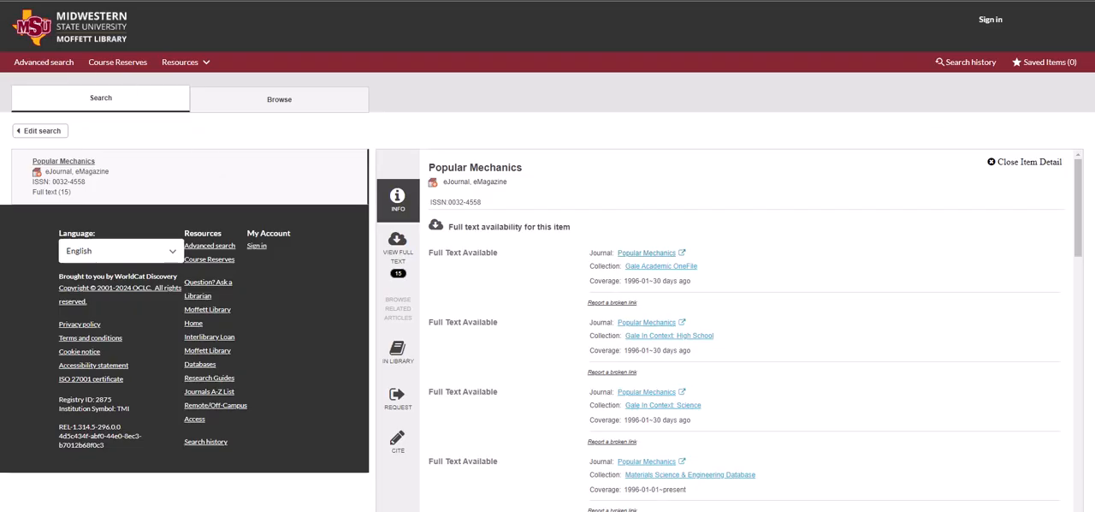
# - Go back to the Journals search form with the Title field ready for a new title
pyautogui.click(39, 130)
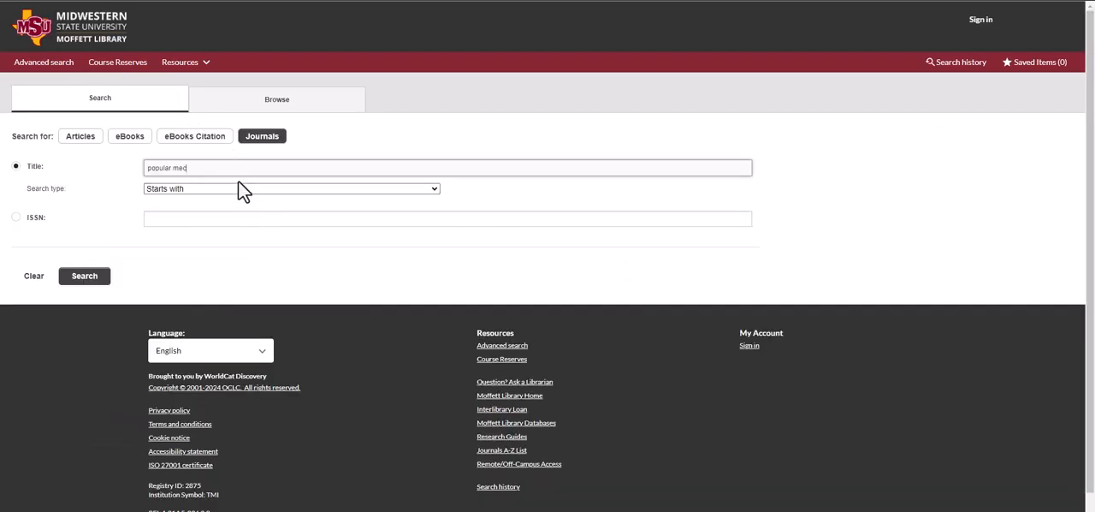
pyautogui.click(33, 275)
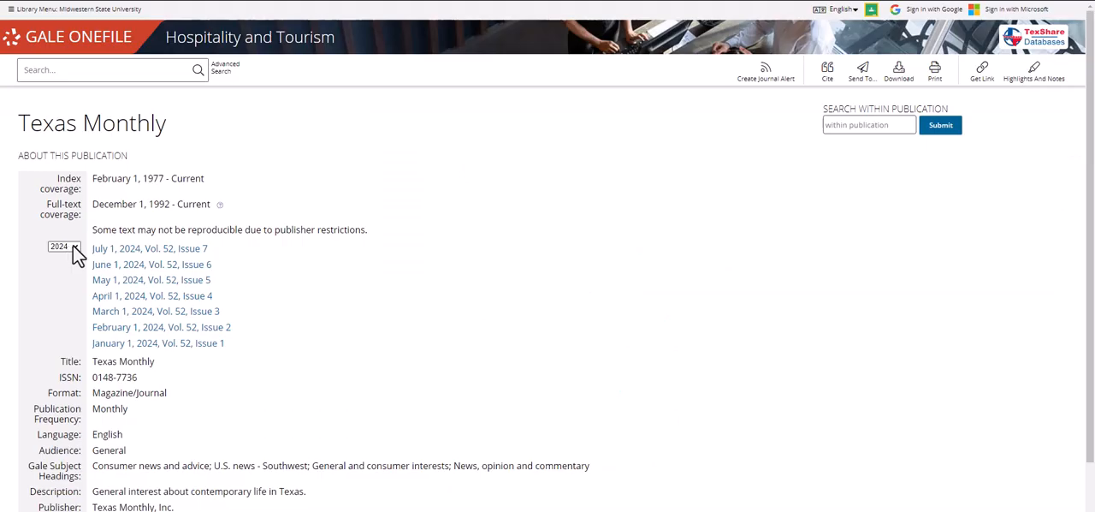
# - Switch Texas Monthly's issue list to an earlier publication year
pyautogui.click(63, 247)
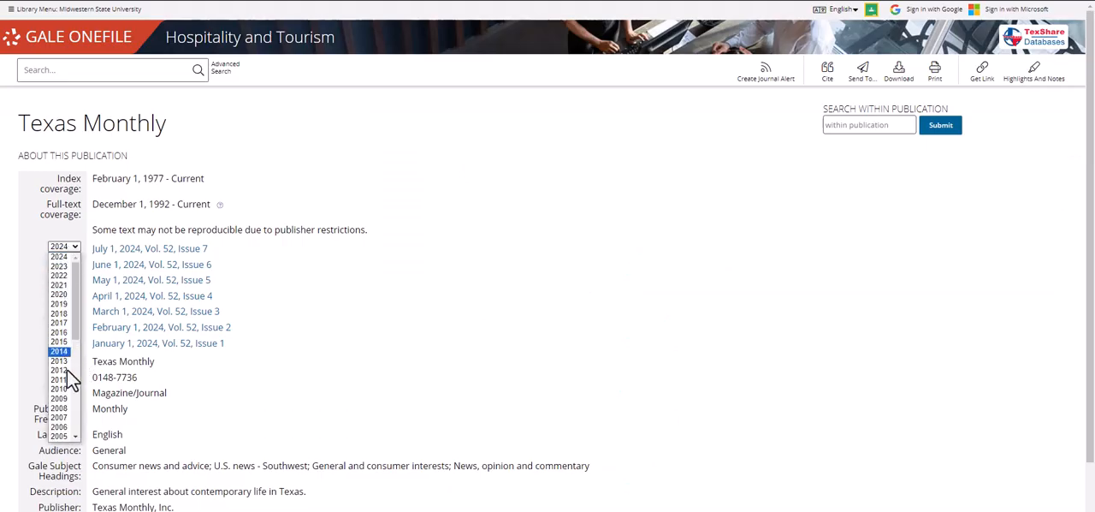
pyautogui.click(59, 378)
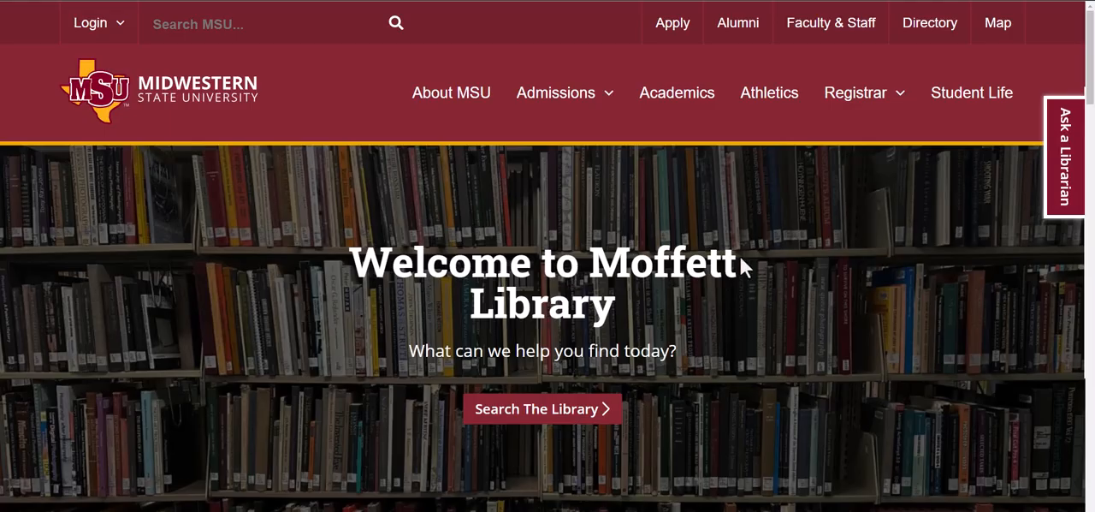
pyautogui.scroll(-3)
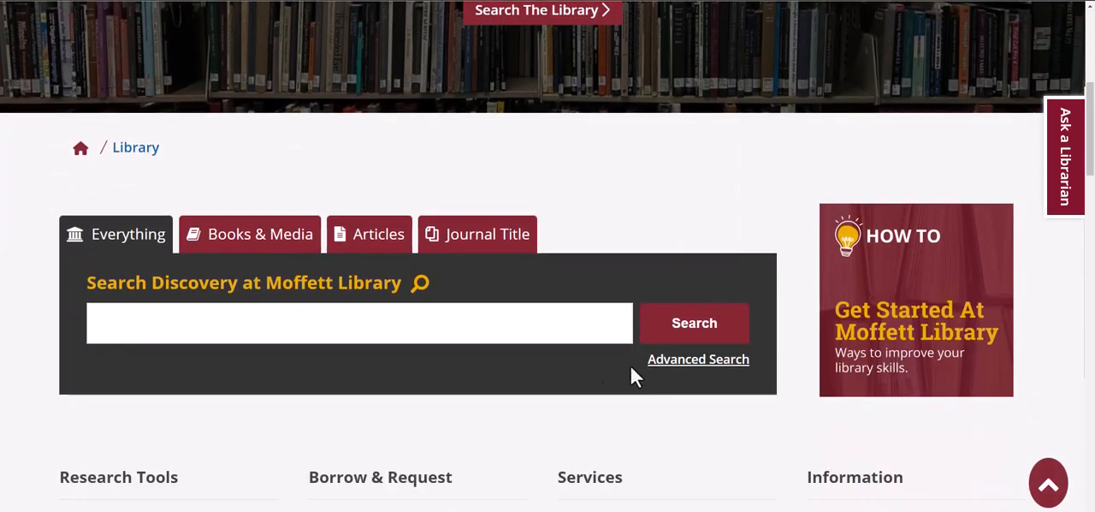
pyautogui.moveTo(458, 417)
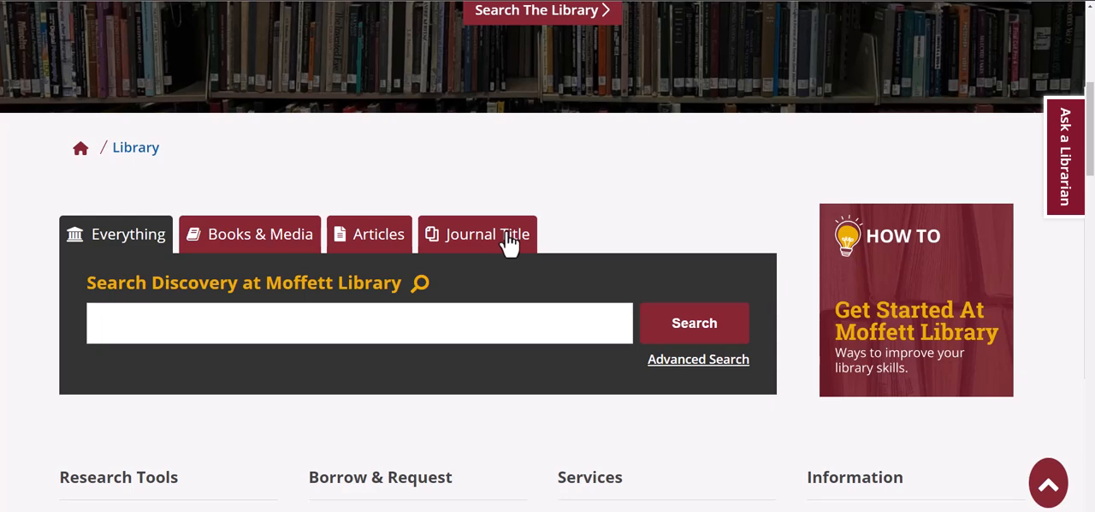
pyautogui.moveTo(368, 248)
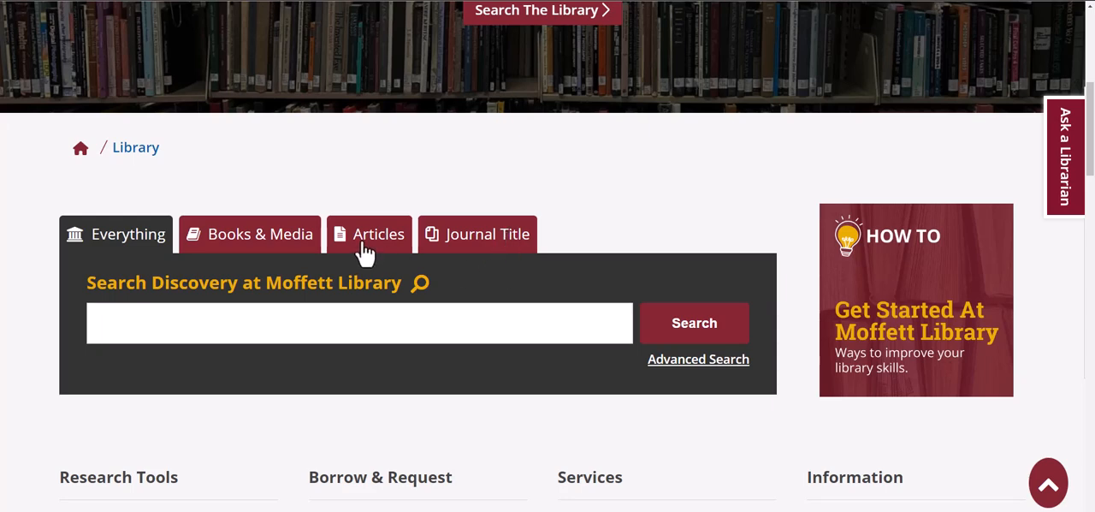
pyautogui.moveTo(263, 312)
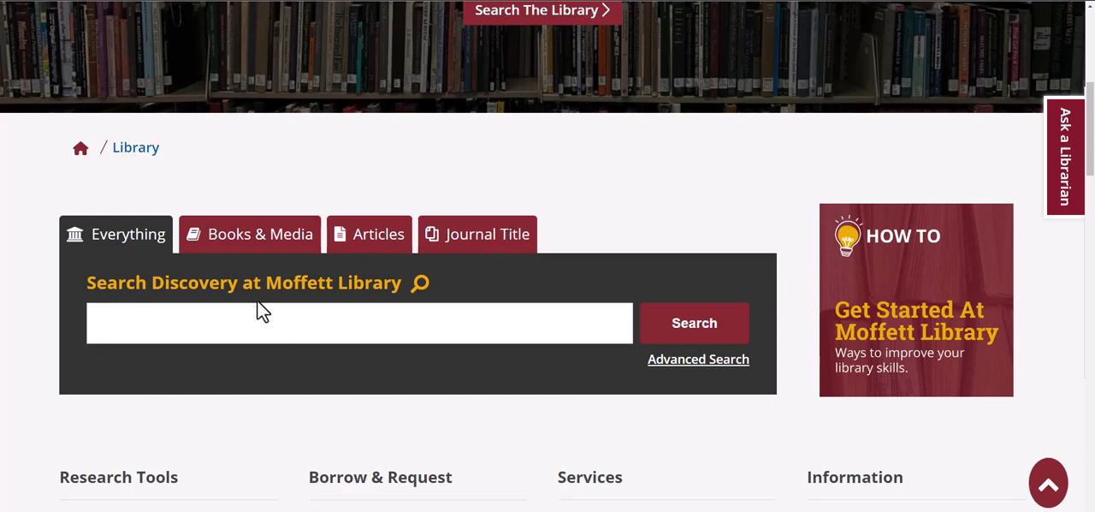
pyautogui.moveTo(403, 381)
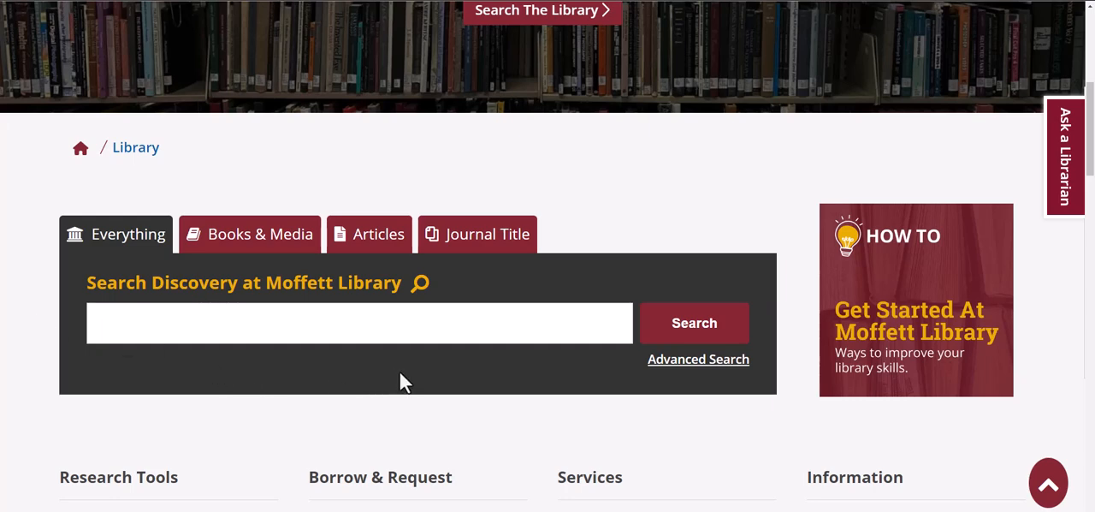